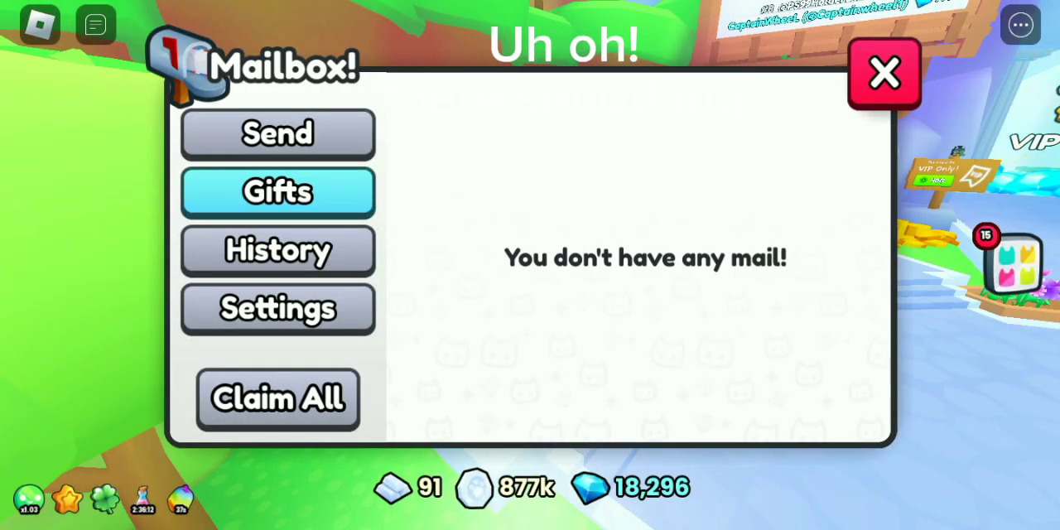
- Close the empty Mailbox window and return to the game world beside it
left_click(884, 72)
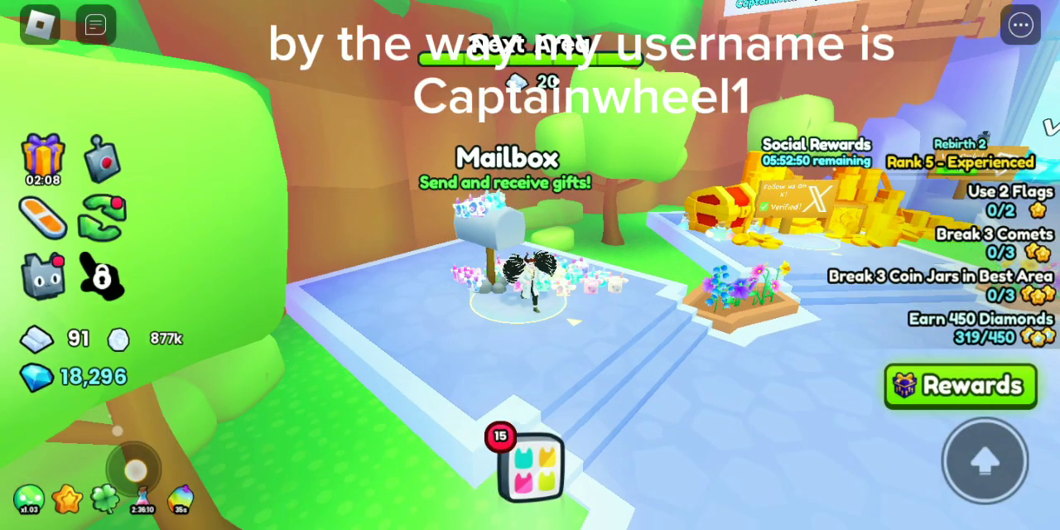